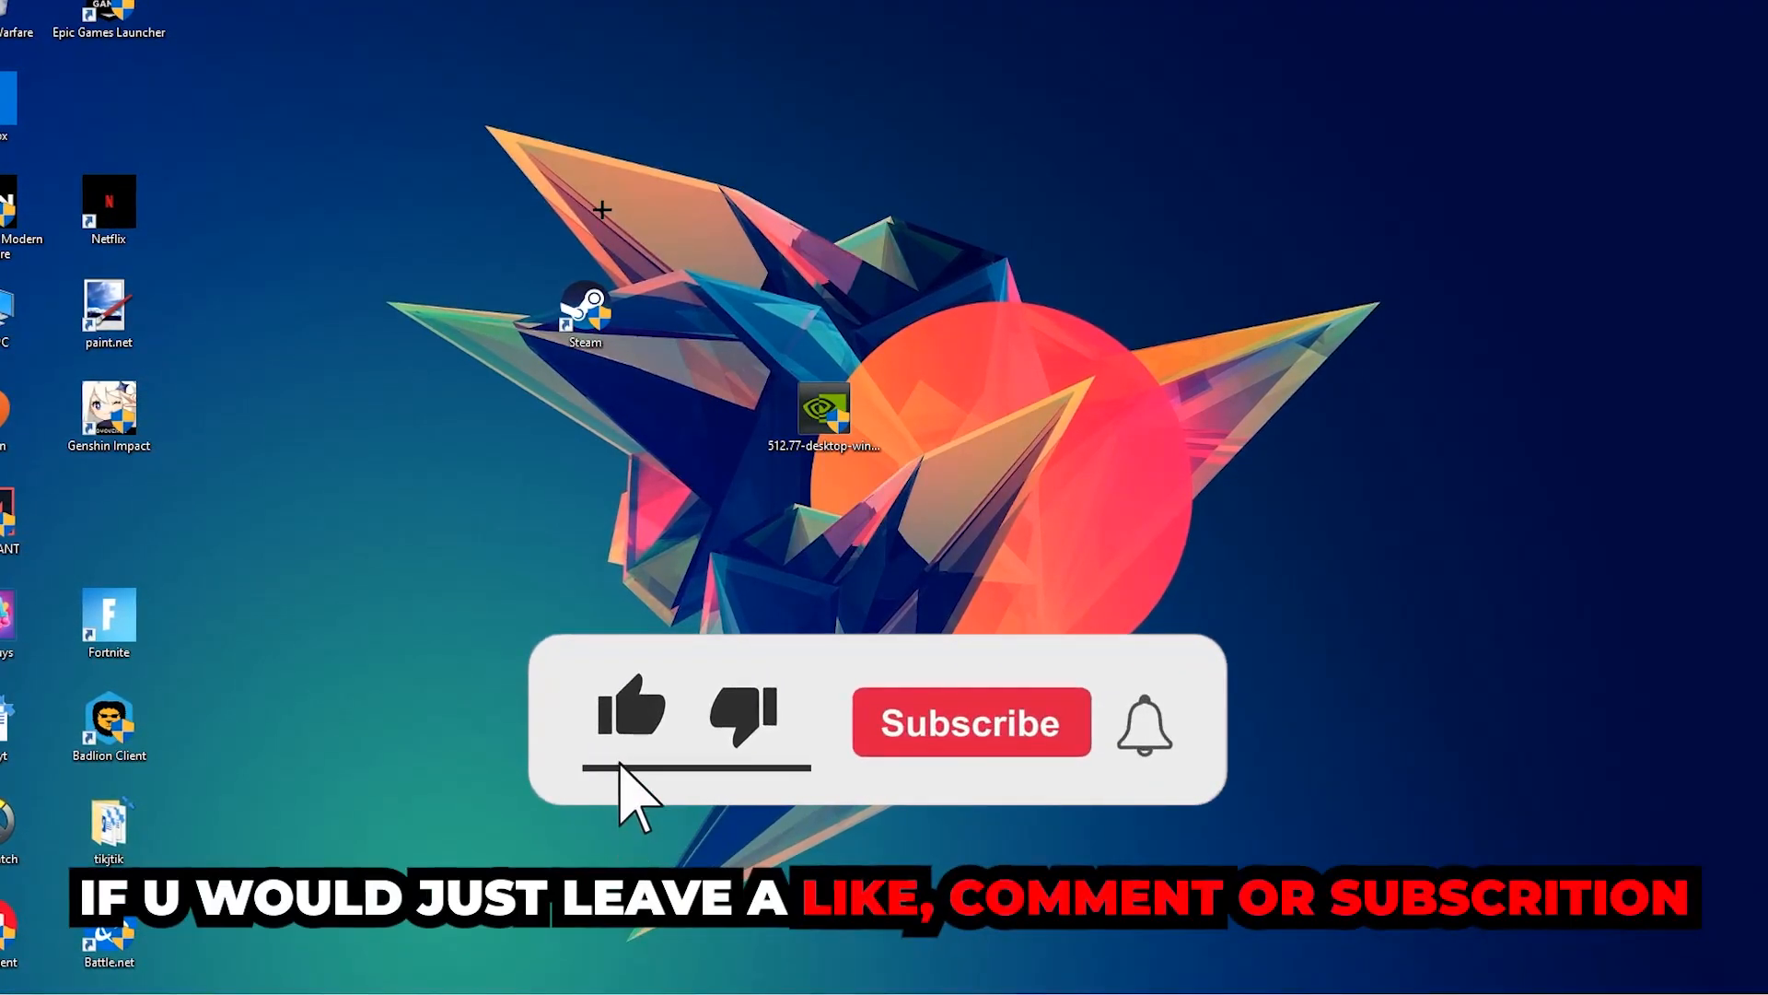
Launch Windows Defender Firewall from Start search and show its allowed apps page
{"action": "left_click", "coordinate": [968, 722]}
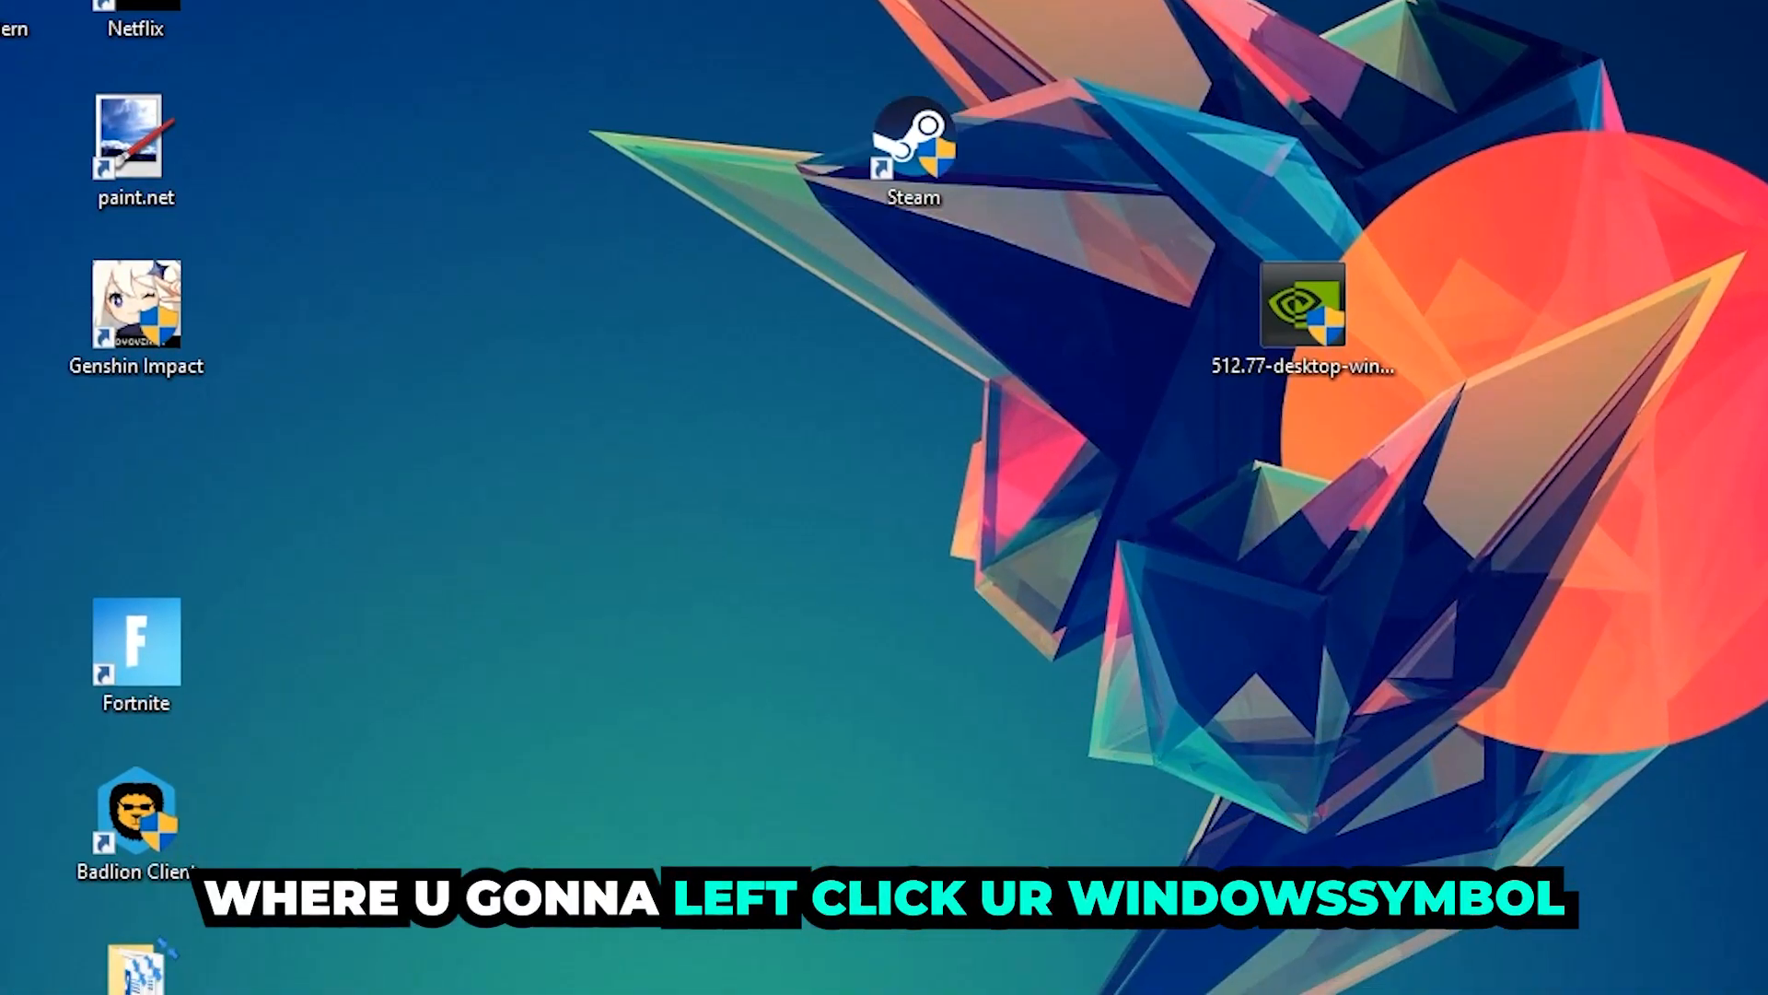
{"action": "left_click", "coordinate": [20, 972]}
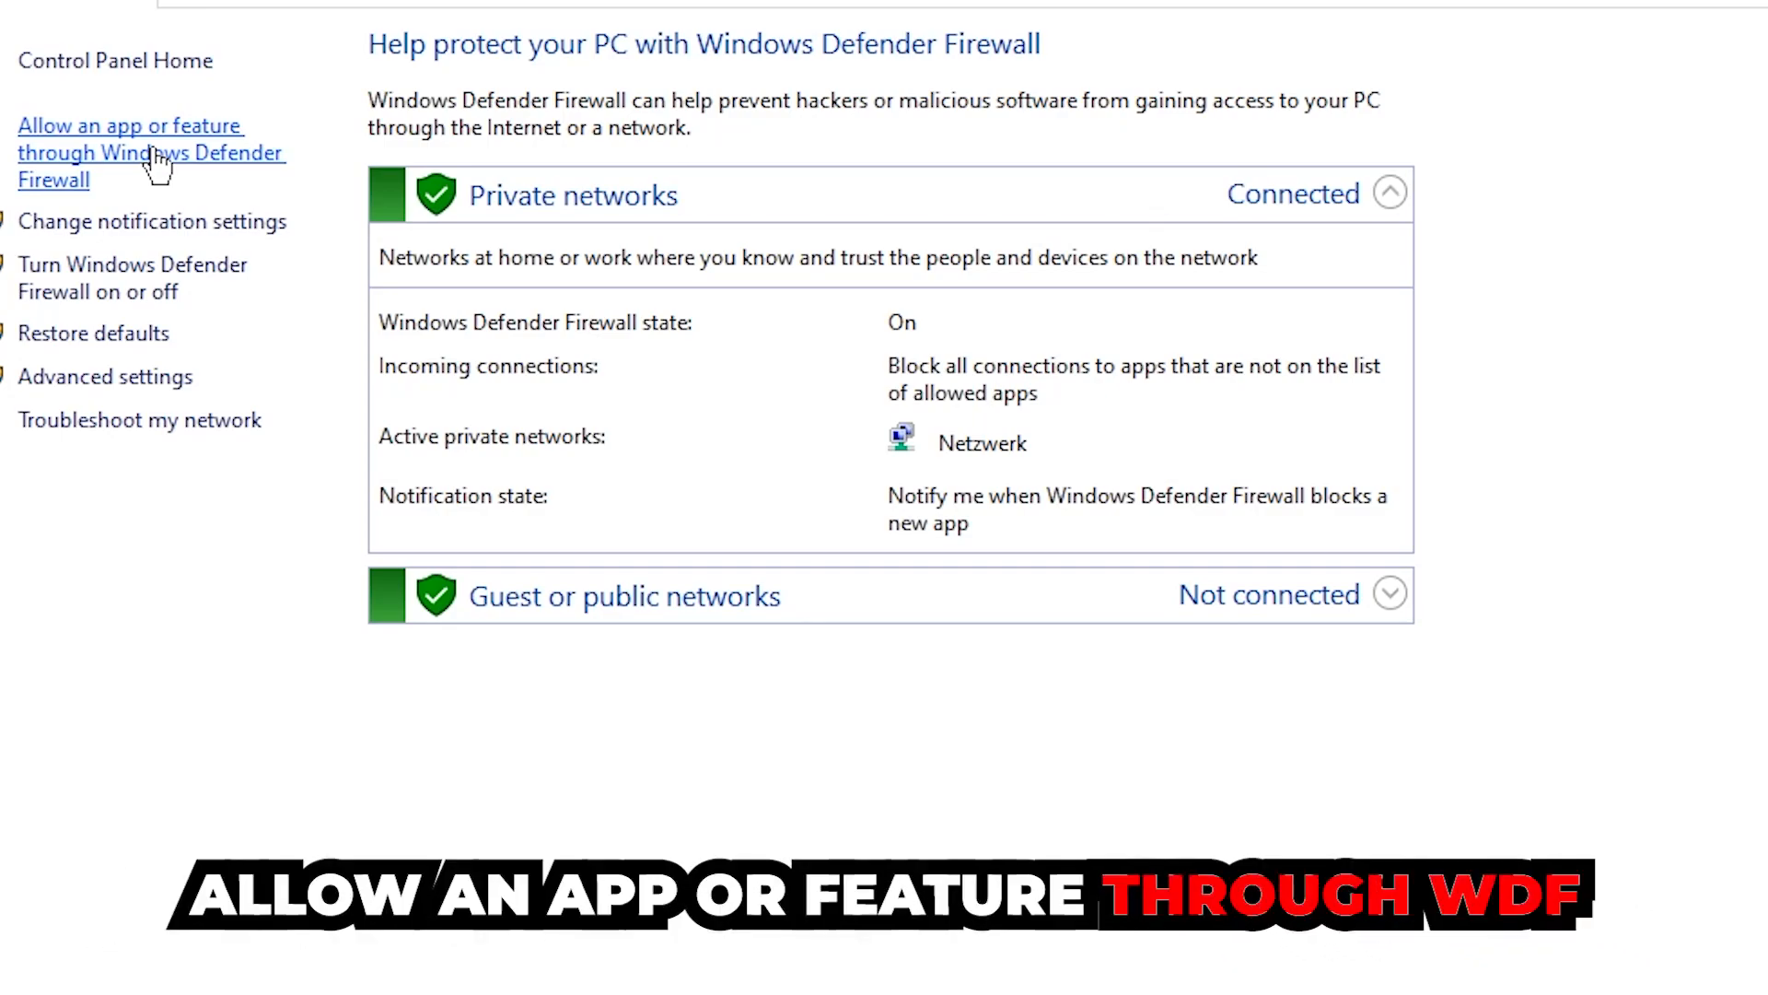
{"action": "left_click", "coordinate": [129, 153]}
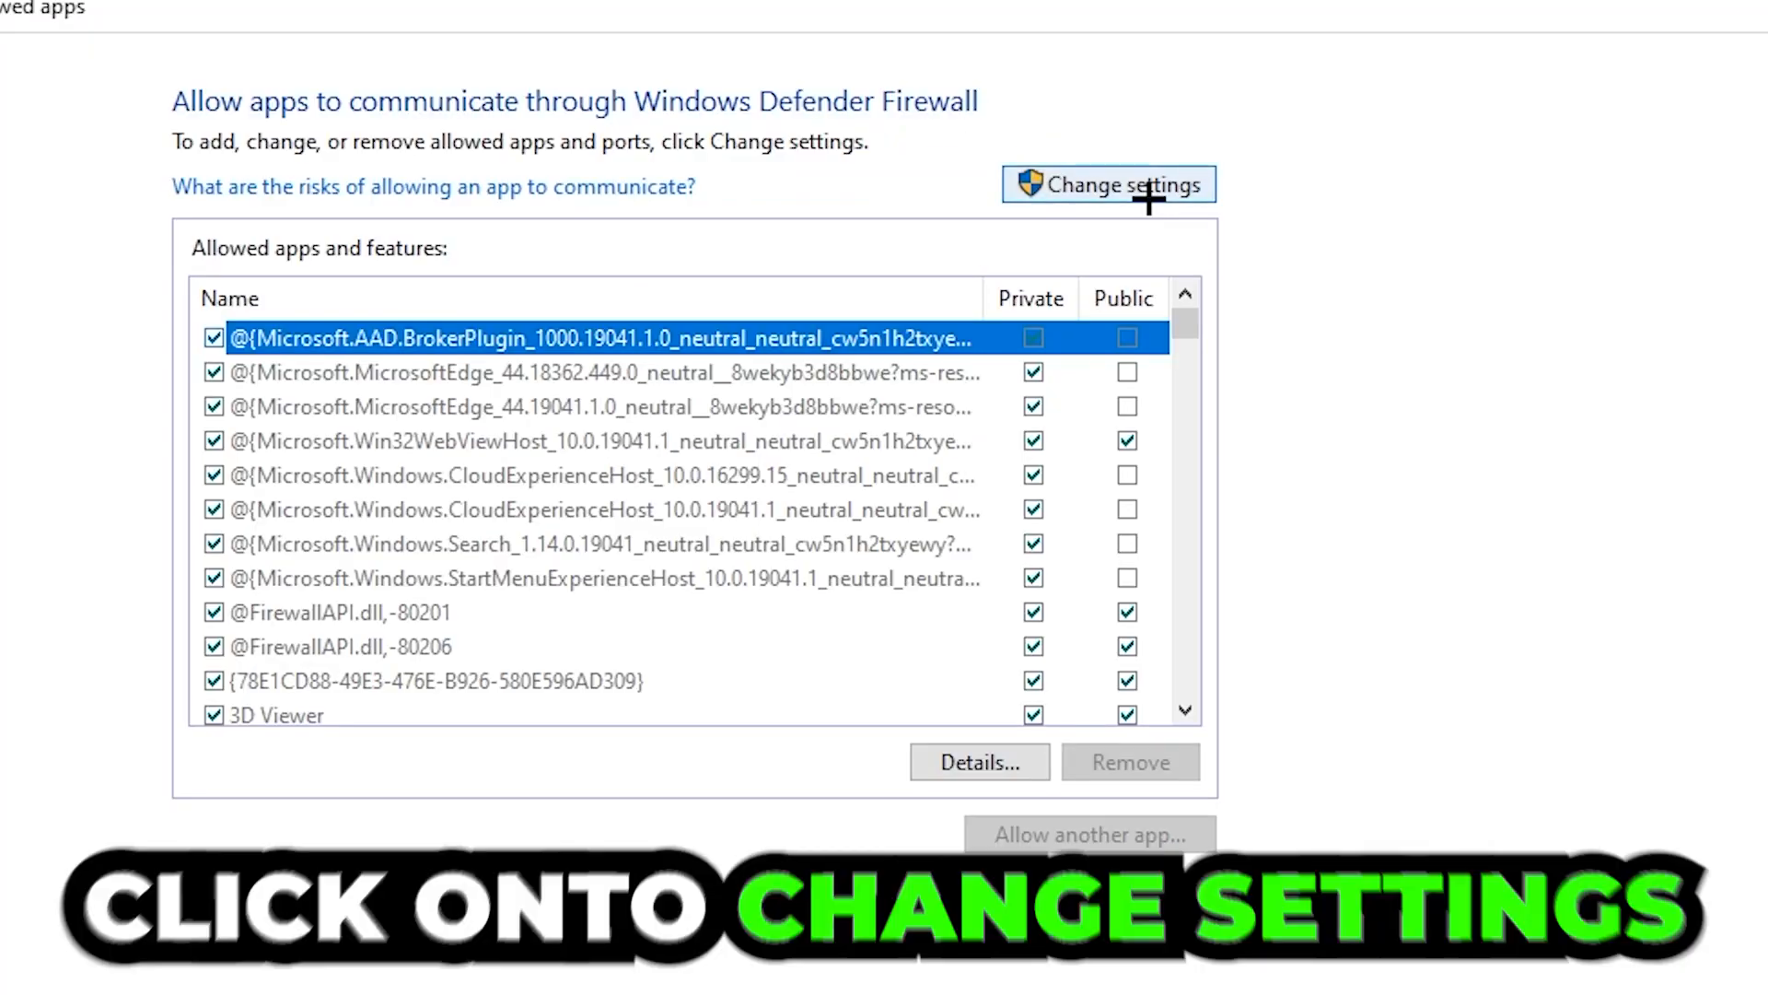
Unlock the allowed apps list with Change settings and begin Allow another app
{"action": "left_click", "coordinate": [1107, 185]}
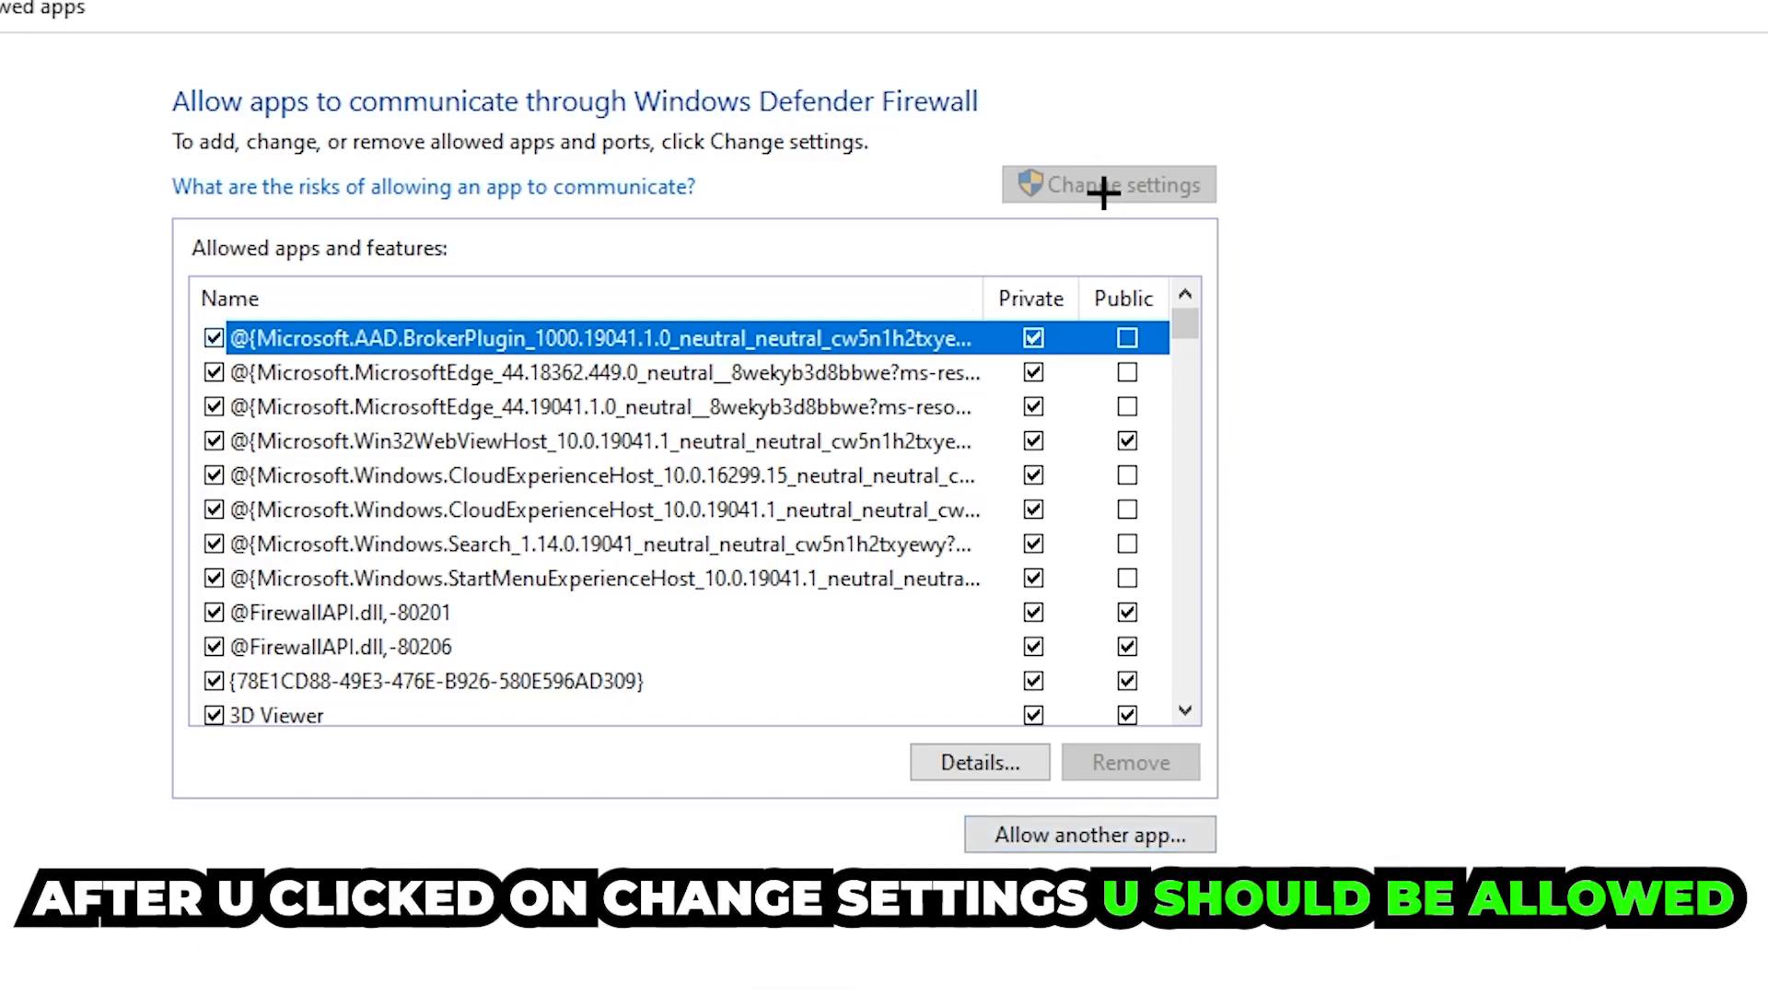
{"action": "left_click", "coordinate": [1089, 834]}
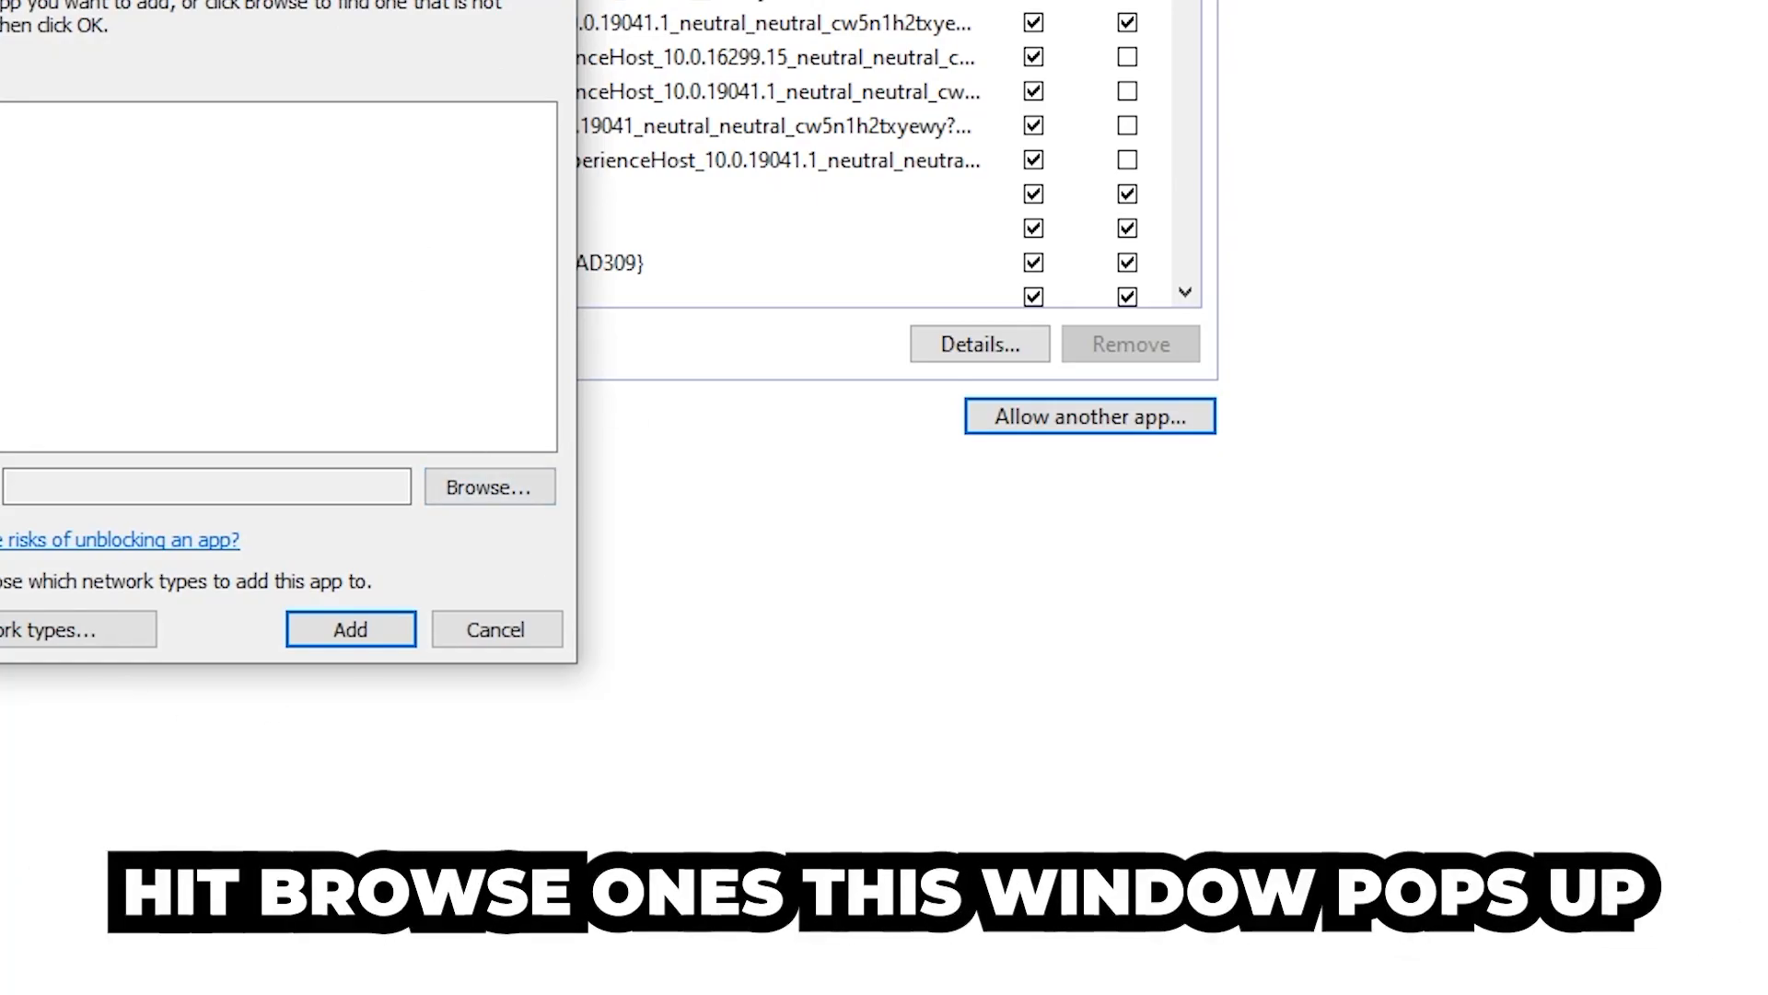
Browse to the program file and add it to the allowed apps list
{"action": "left_click", "coordinate": [486, 487]}
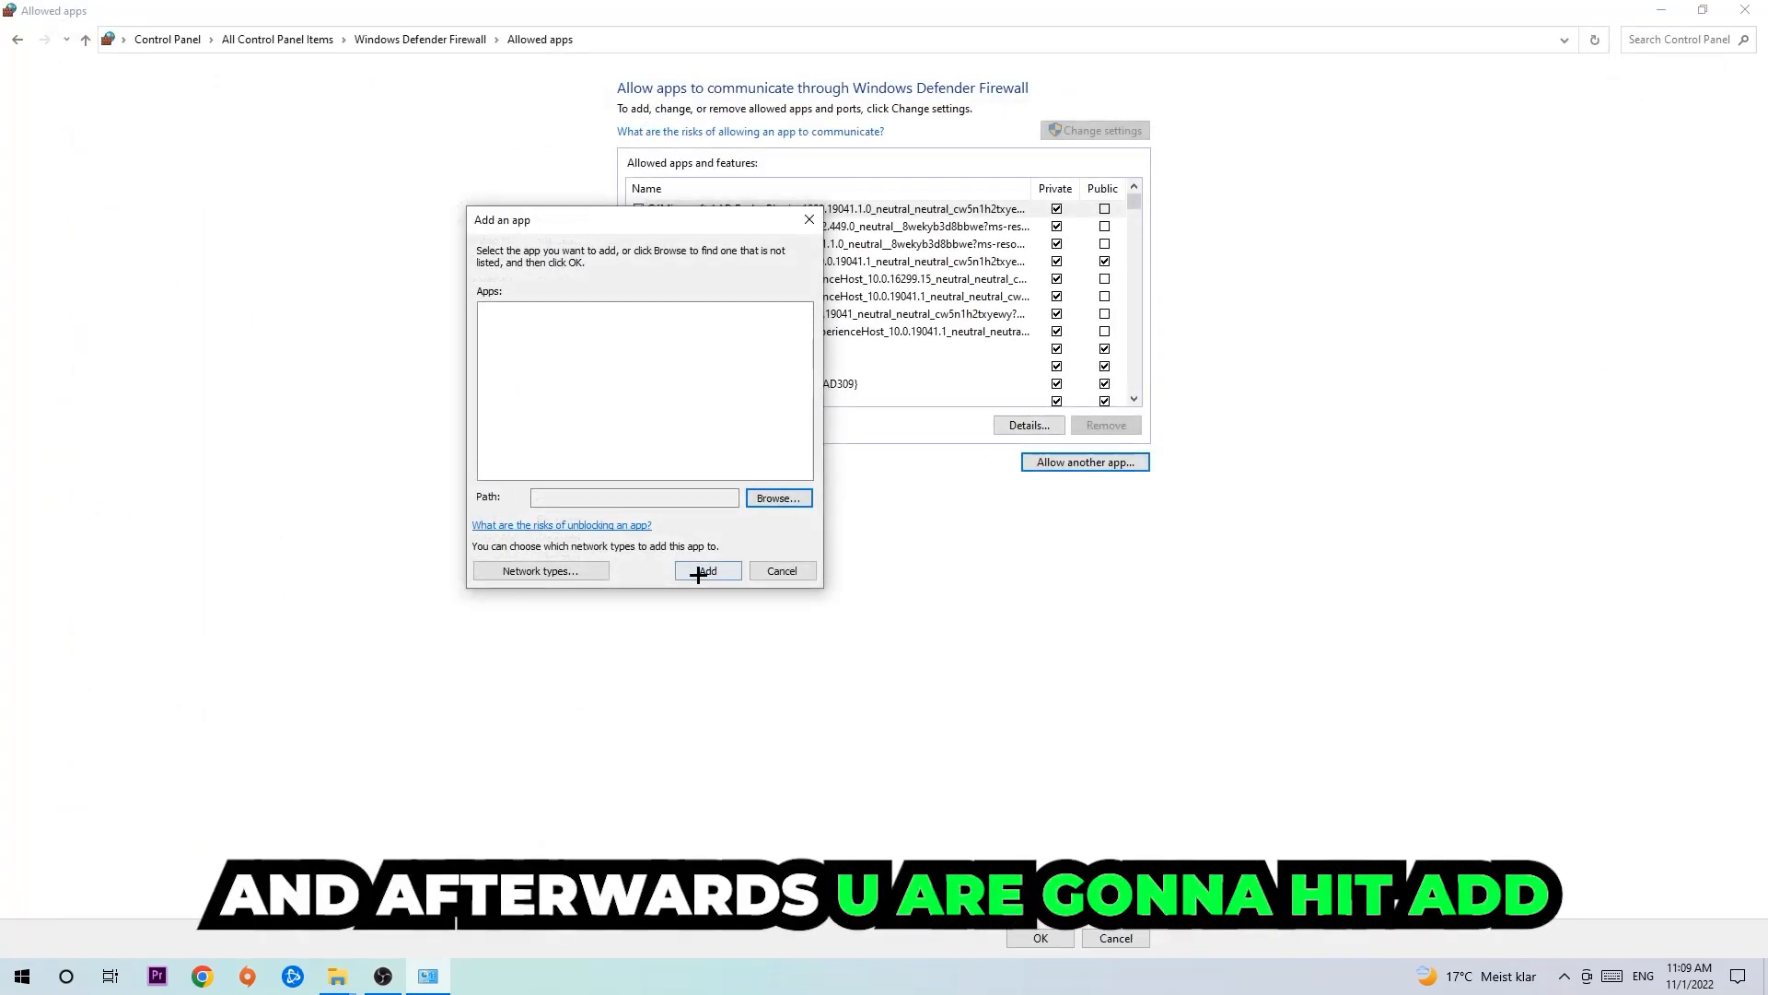
{"action": "left_click", "coordinate": [705, 571]}
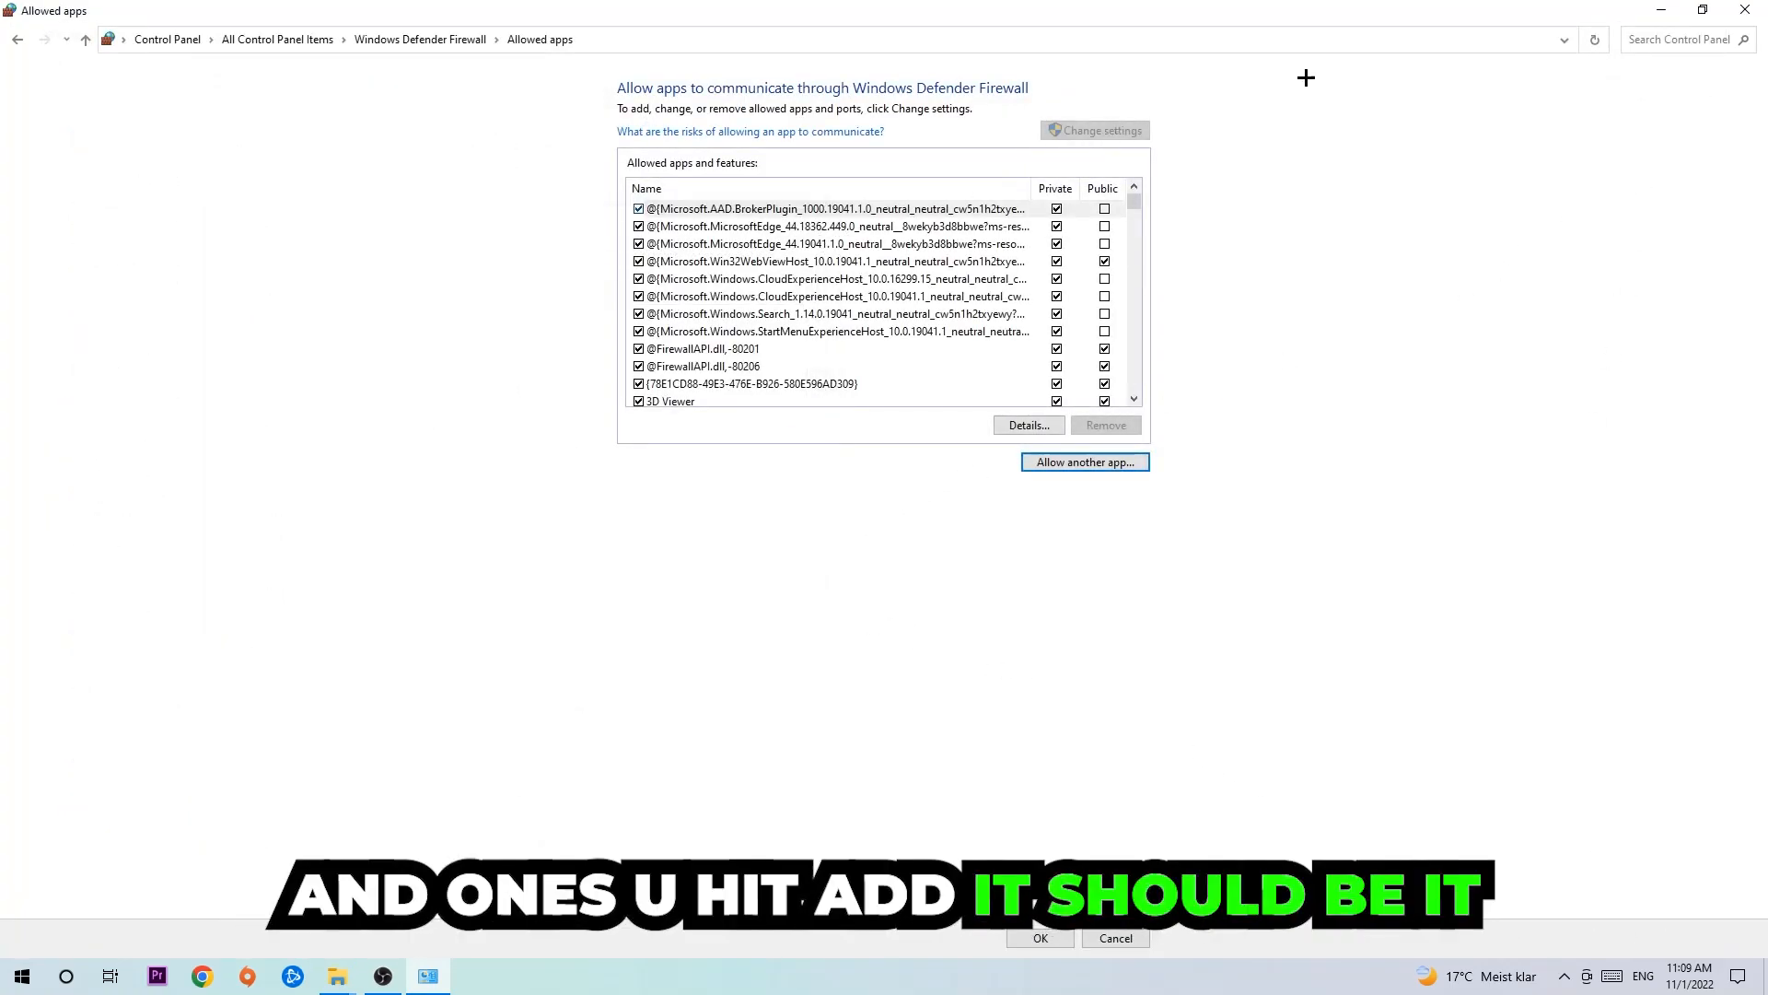